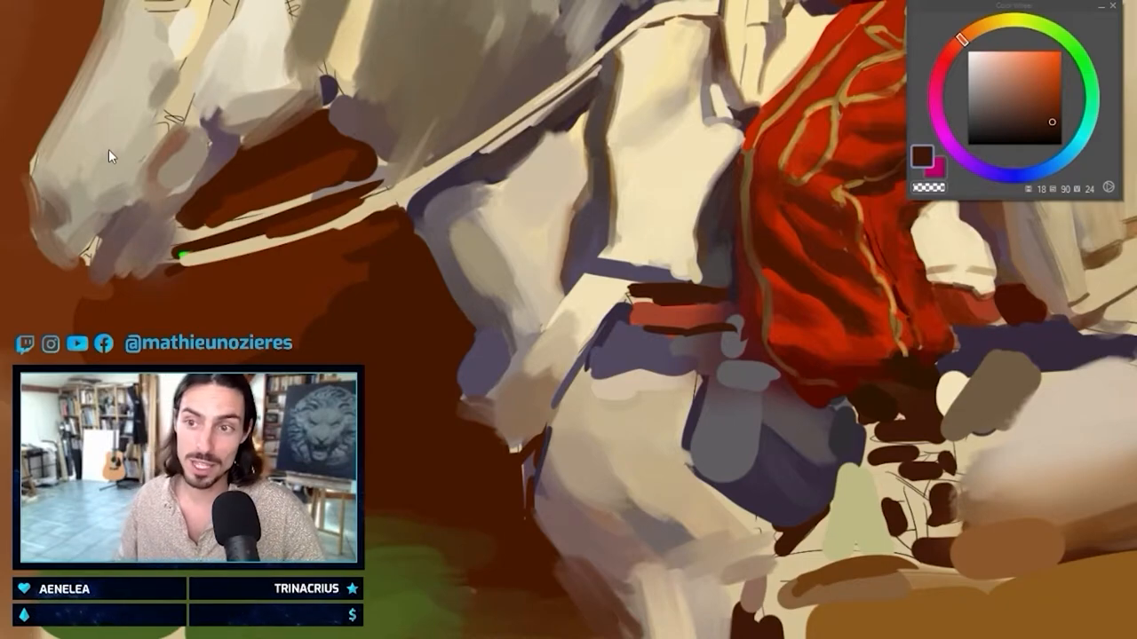
pyautogui.moveTo(368, 124)
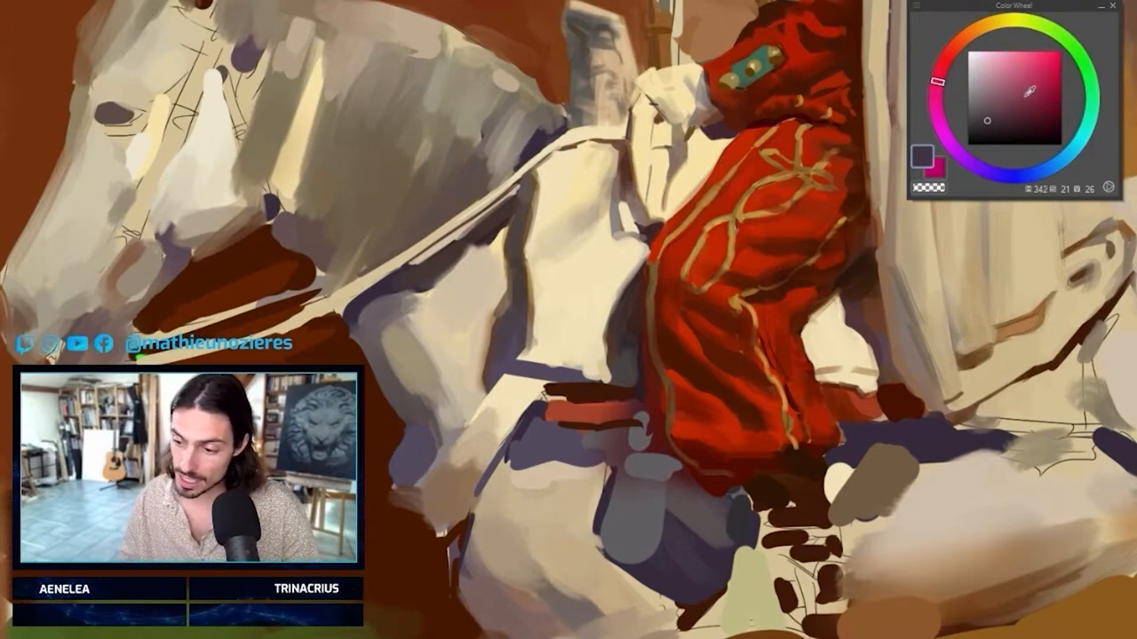
# Pick a trim colour from the Color Wheel for the rider's coat.
pyautogui.click(1043, 80)
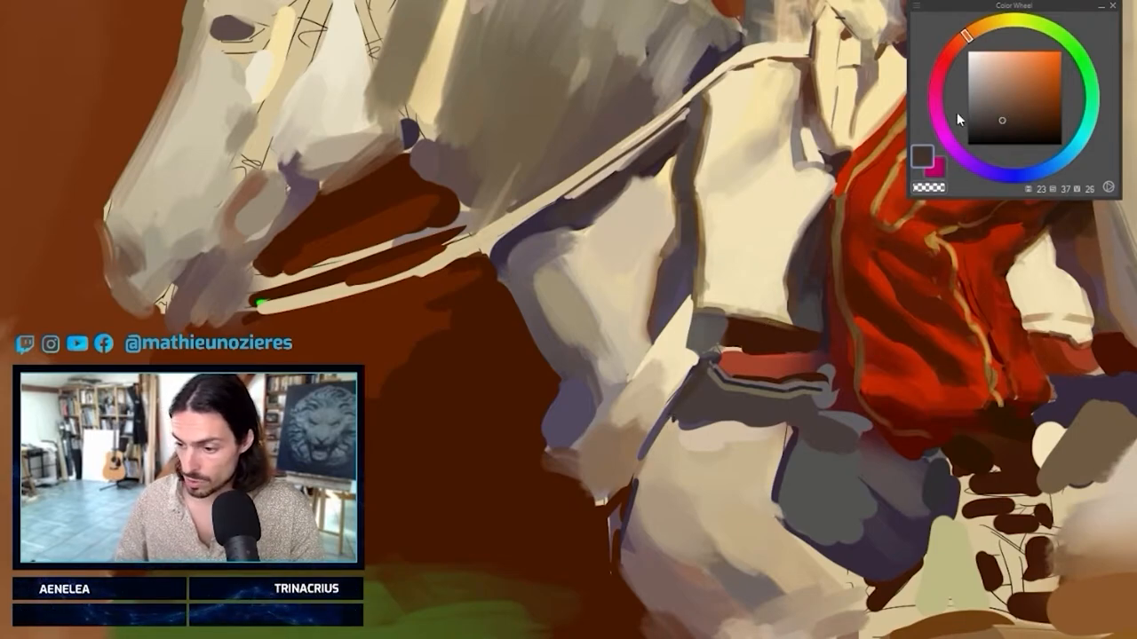
pyautogui.moveTo(724, 339)
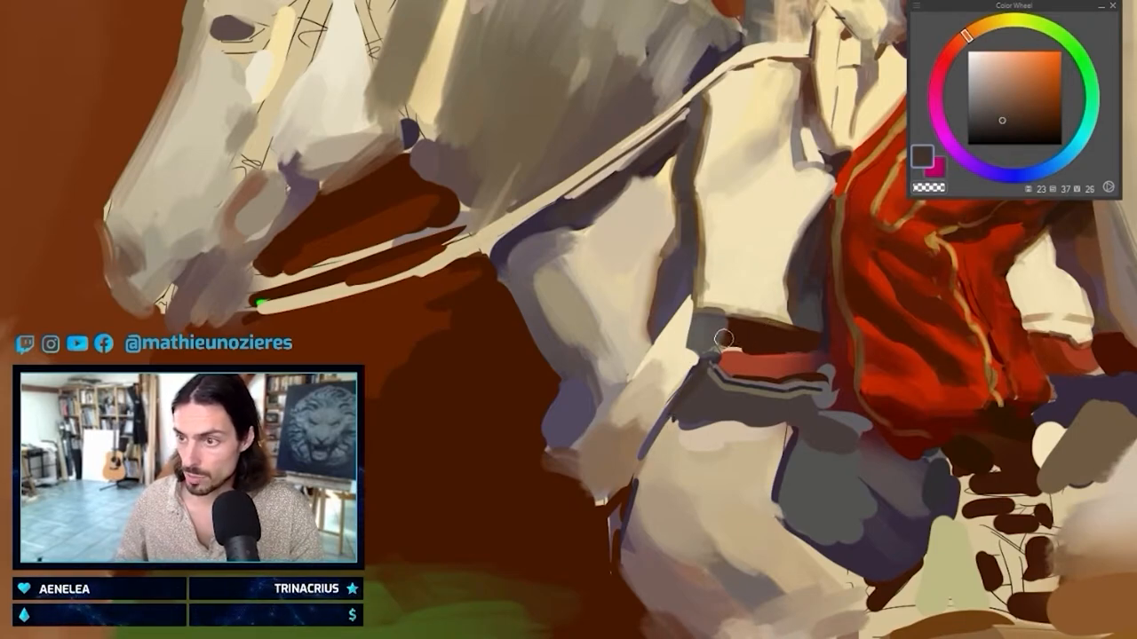
pyautogui.moveTo(717, 346)
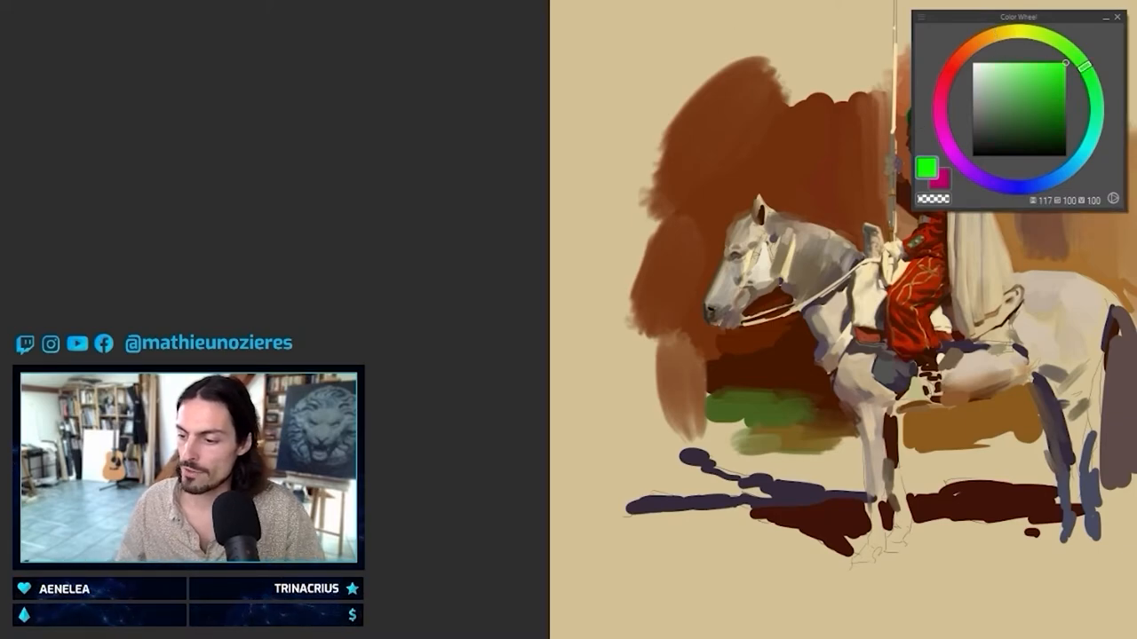
# Brush pale greyish-beige highlights across the horse's muzzle and cheek.
pyautogui.moveTo(772, 98); pyautogui.dragTo(817, 155)
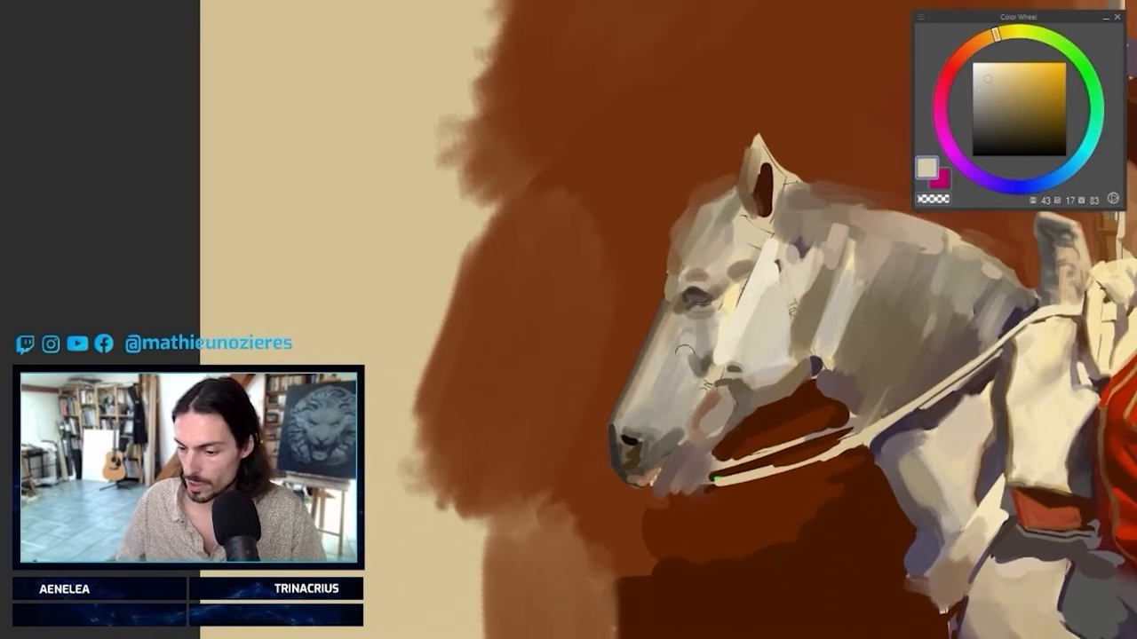
# Choose a pink from the Color Wheel for the horse's mouth.
pyautogui.click(1009, 63)
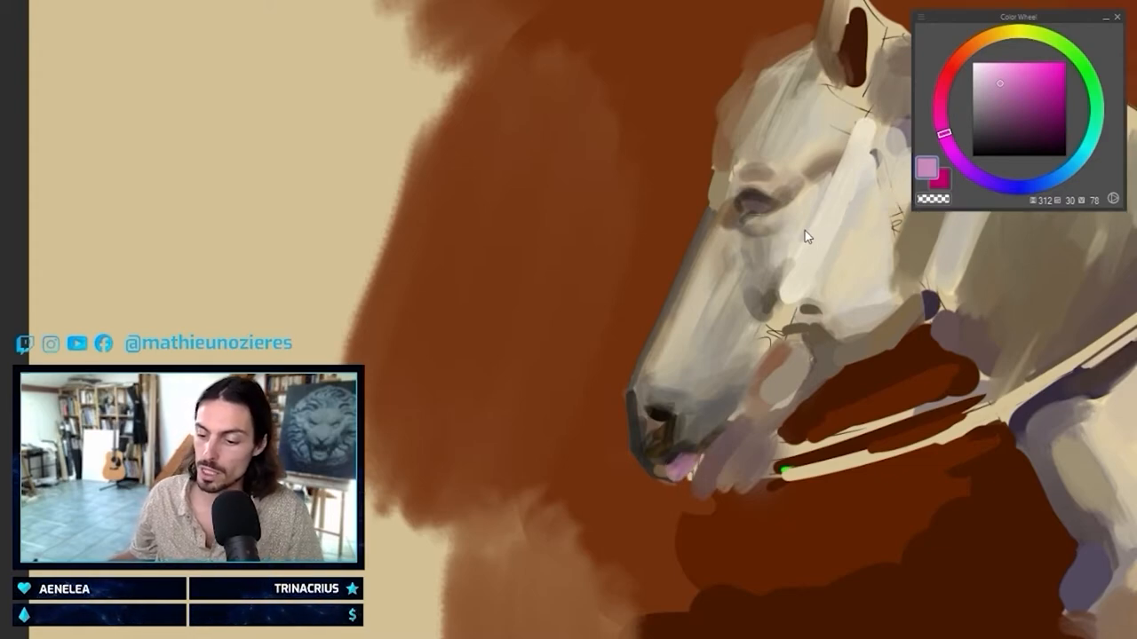
# Paint a muted greyish-red over the pink at the horse's mouth.
pyautogui.click(968, 53)
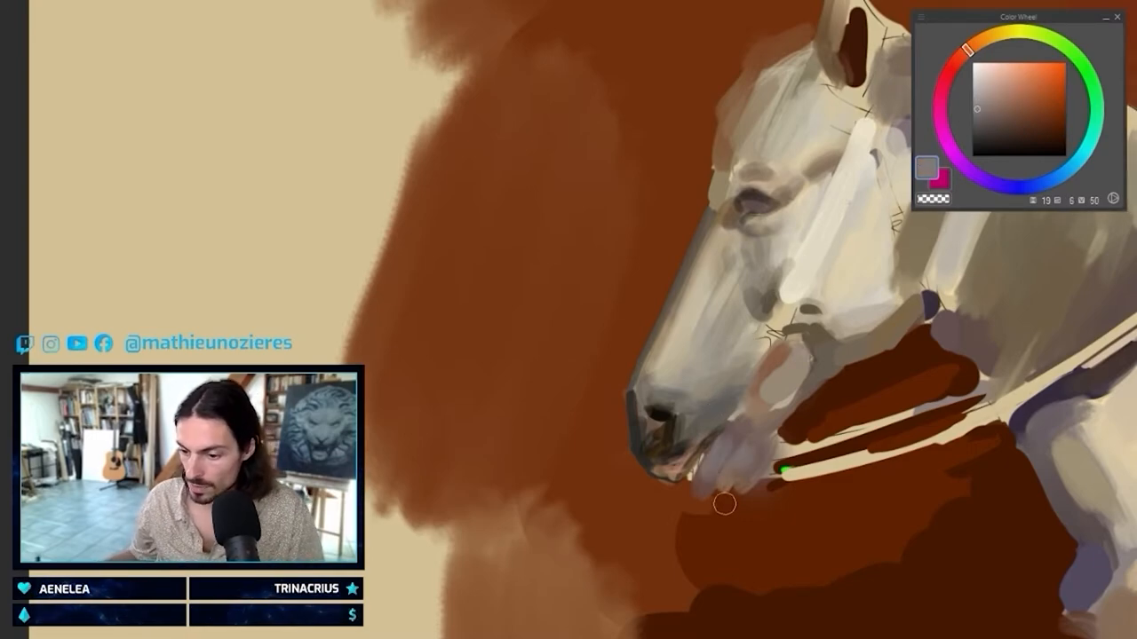
pyautogui.moveTo(724, 505); pyautogui.dragTo(753, 584)
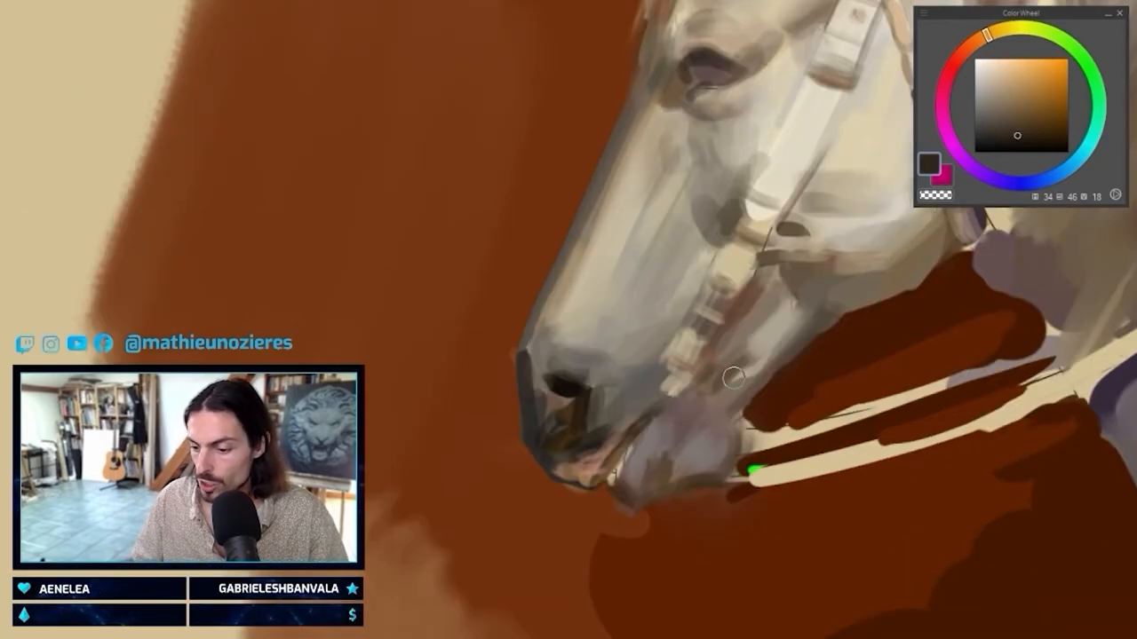
pyautogui.moveTo(686, 358)
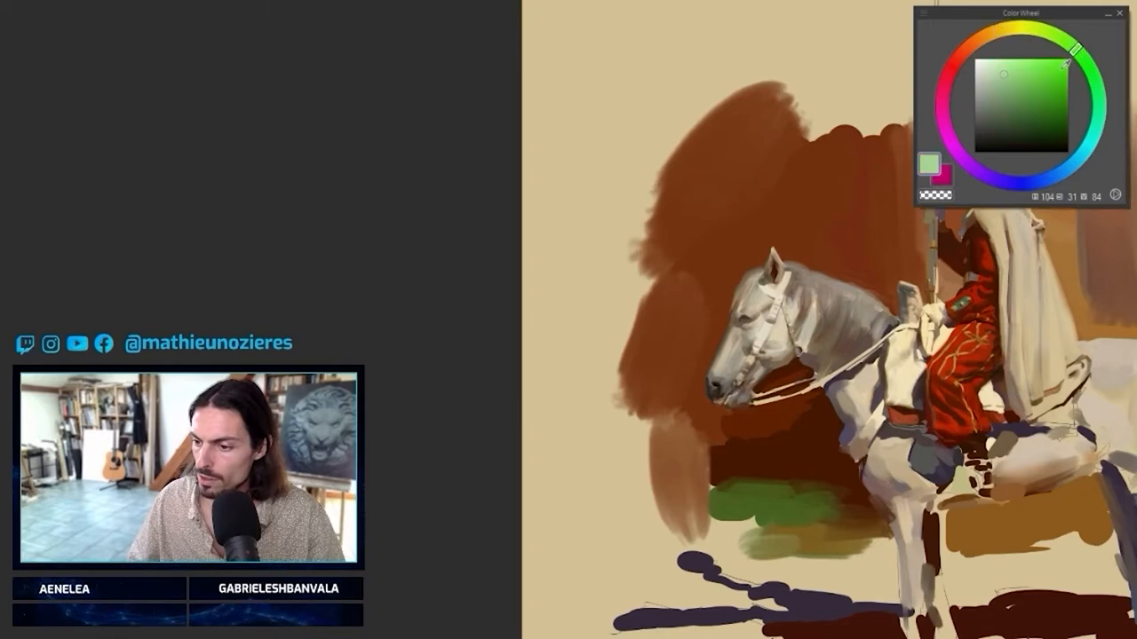
# Pick a new light colour for the horse's head and bridle highlights.
pyautogui.click(1069, 49)
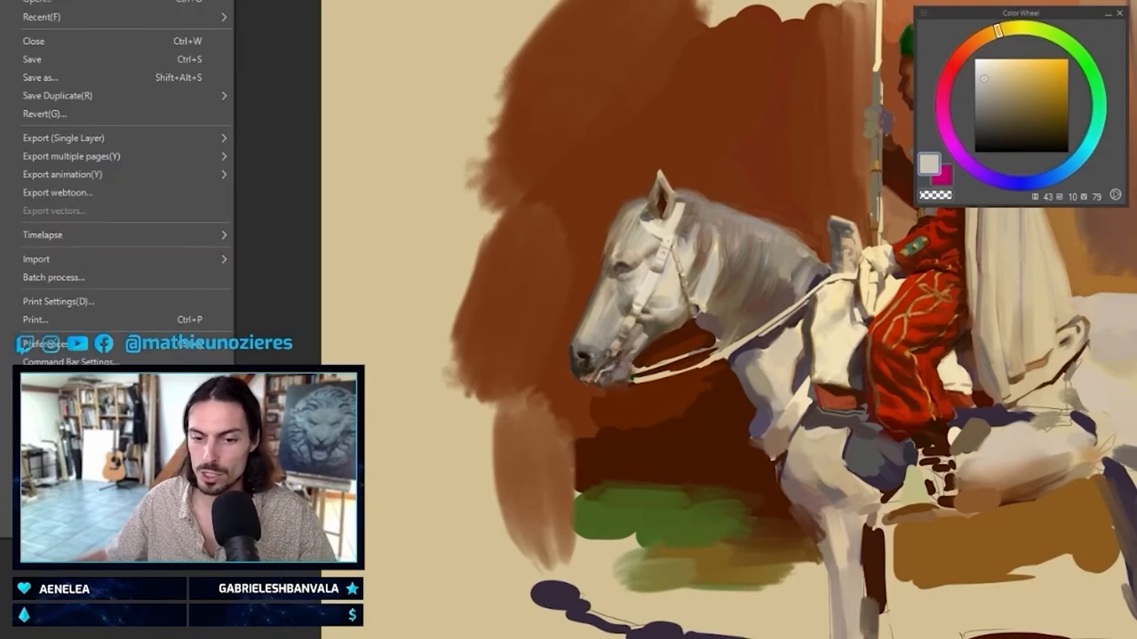
# Save a JPEG copy of the painting as 'Todays' stream 5'.
pyautogui.click(40, 77)
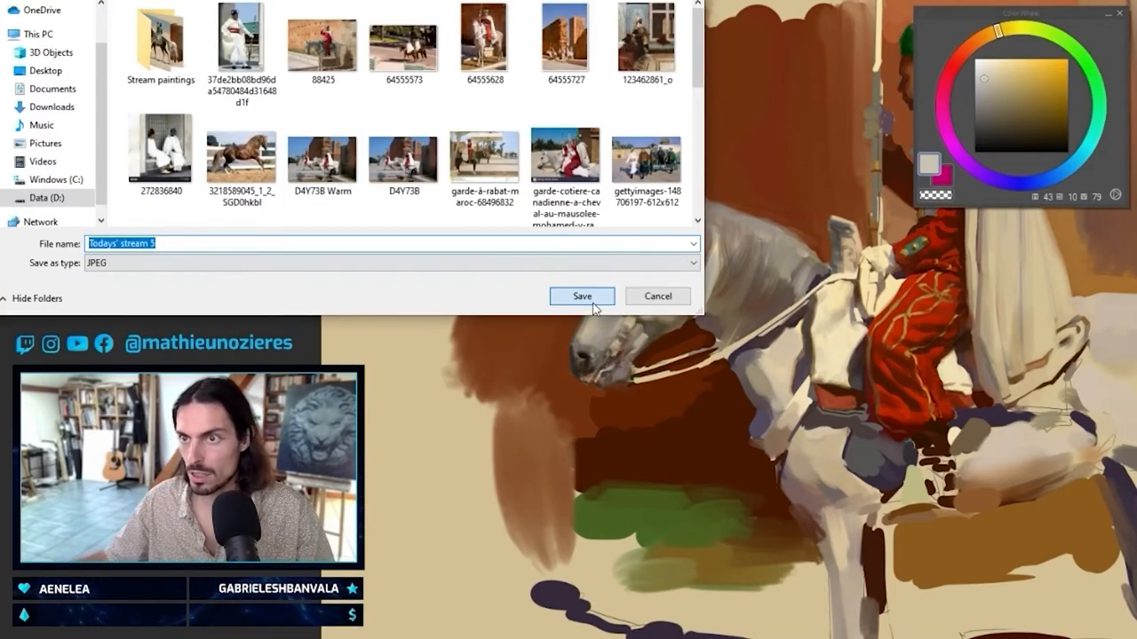
pyautogui.click(581, 295)
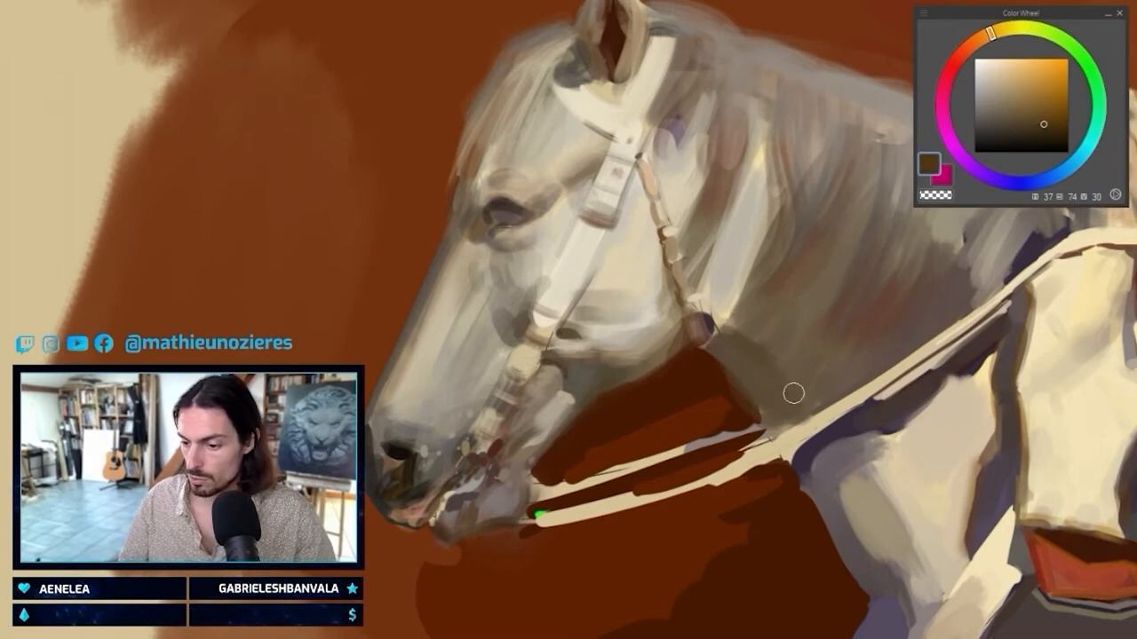
# Pick a pale tone for crisp highlights on the bridle, cheek and neck.
pyautogui.click(1065, 125)
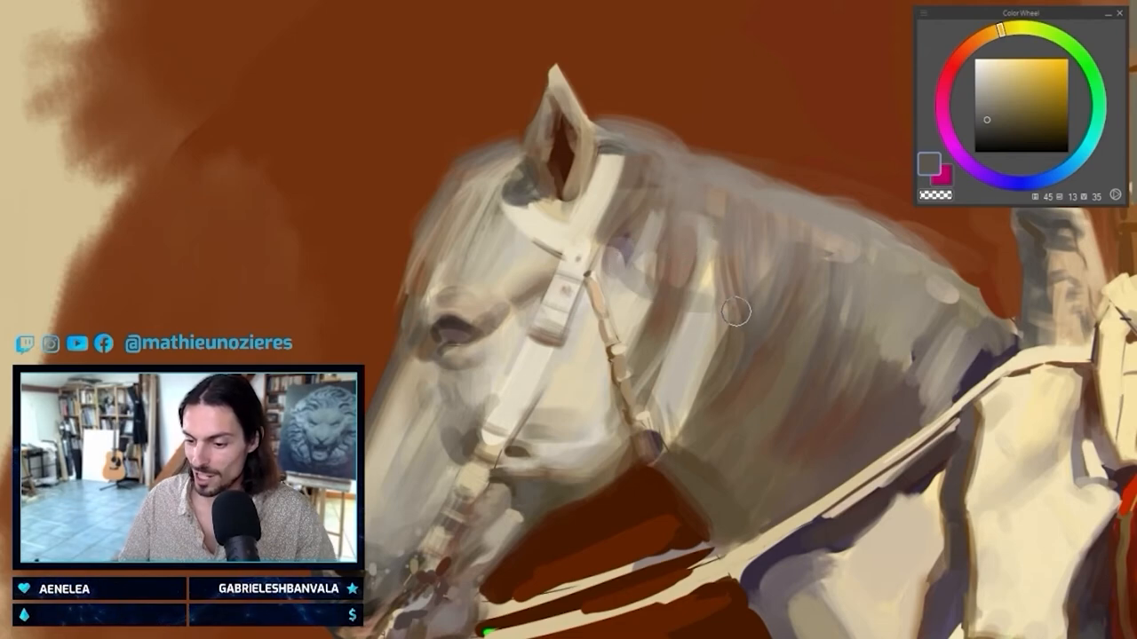
pyautogui.moveTo(720, 312)
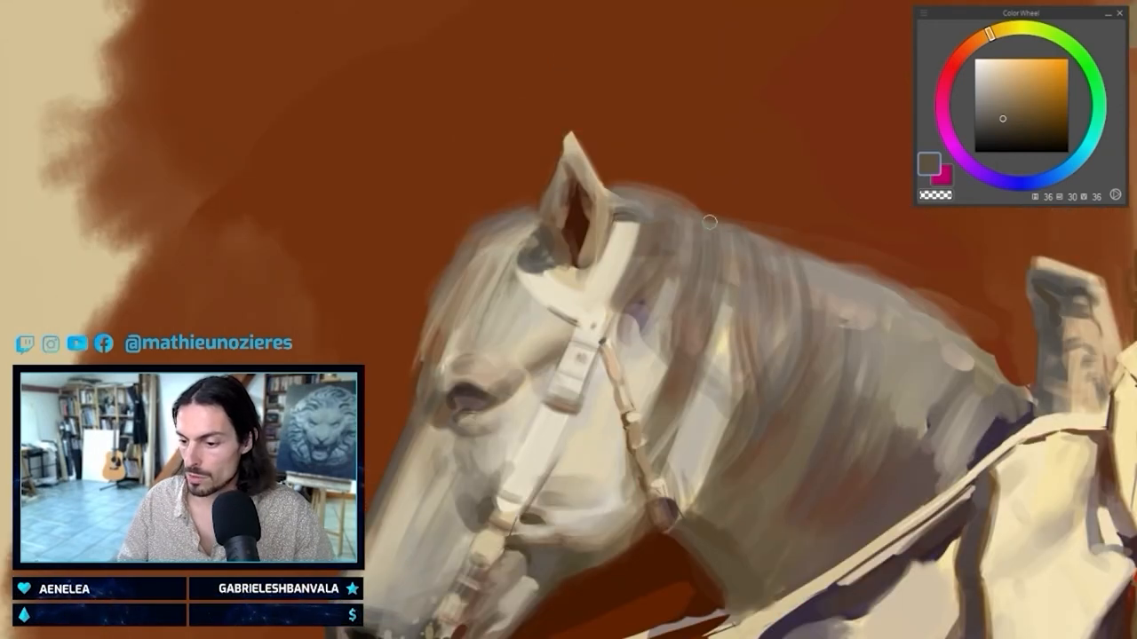
pyautogui.moveTo(754, 214)
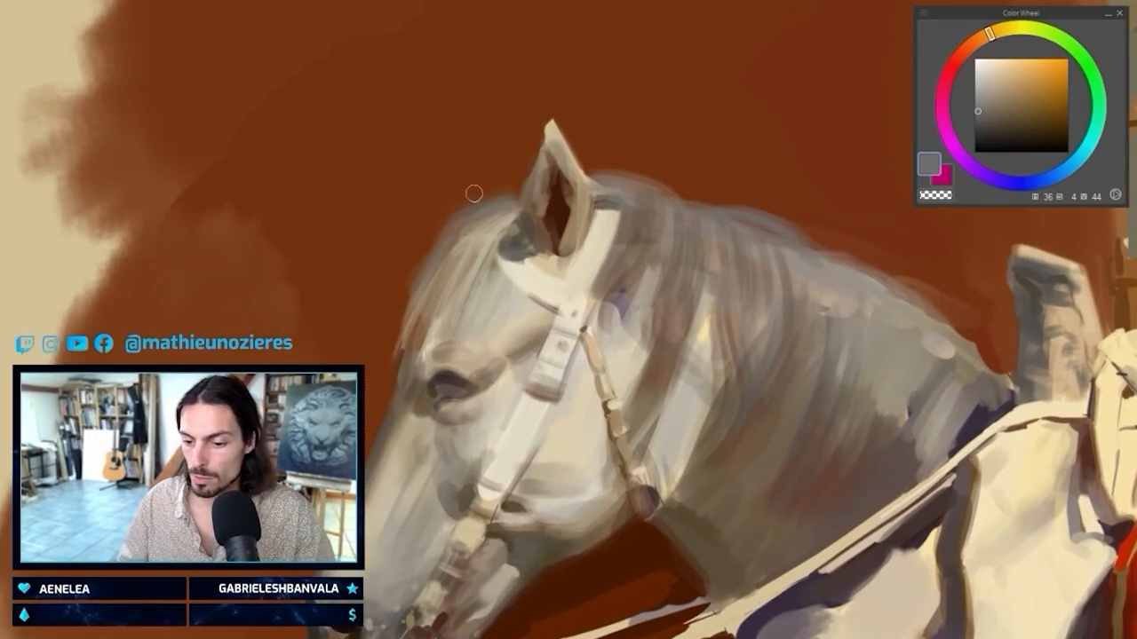
pyautogui.moveTo(469, 202)
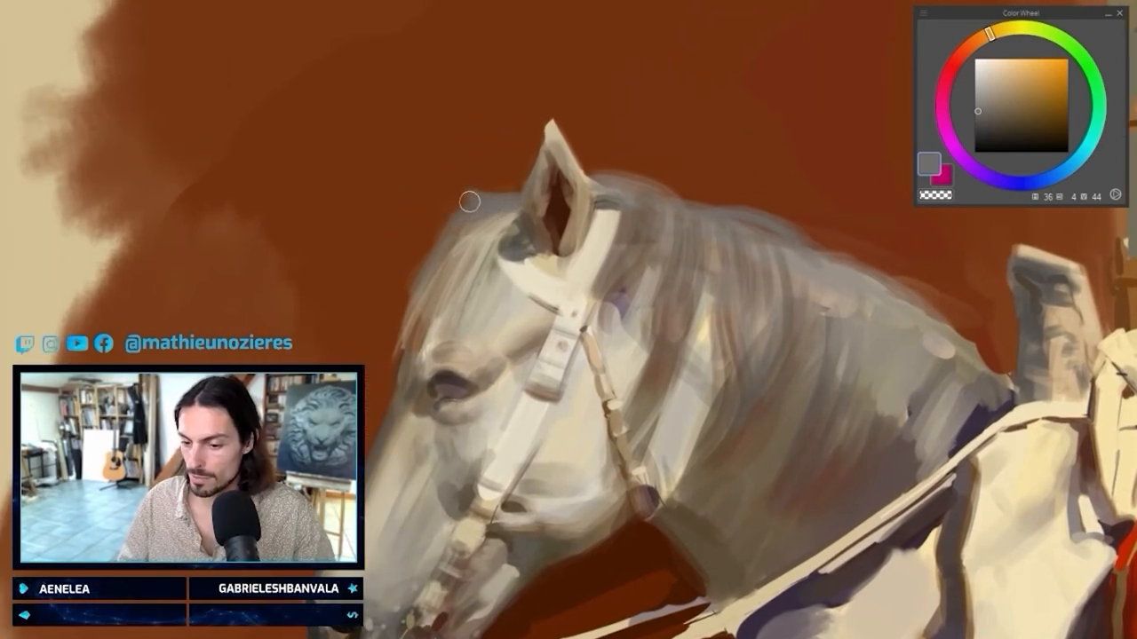
# Sample the reddish-brown background colour with the eyedropper.
pyautogui.click(1054, 110)
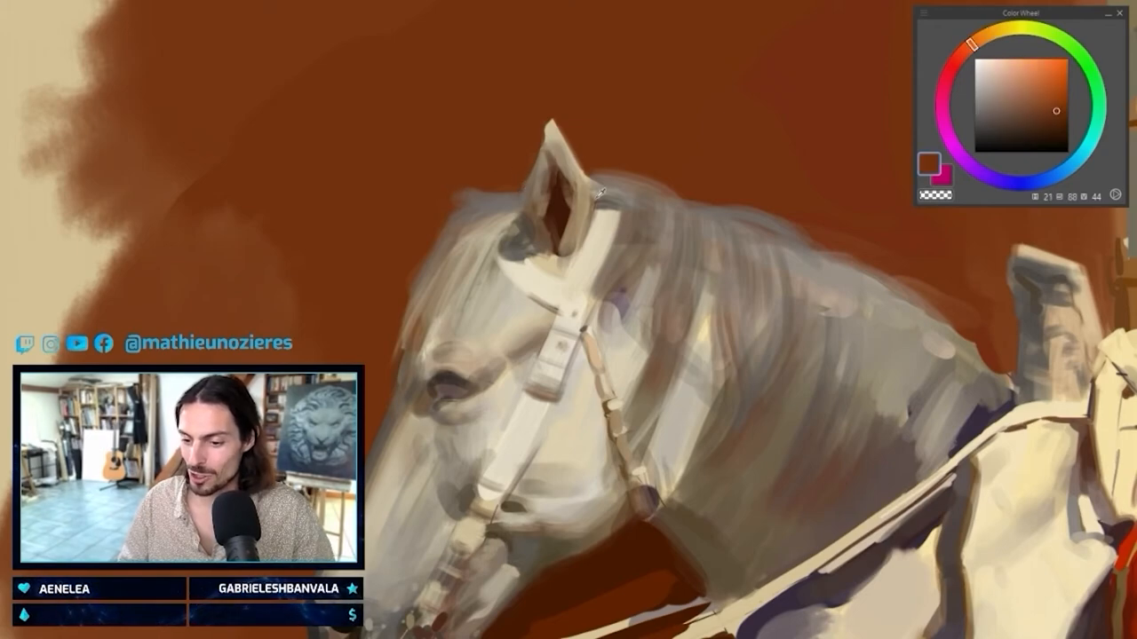